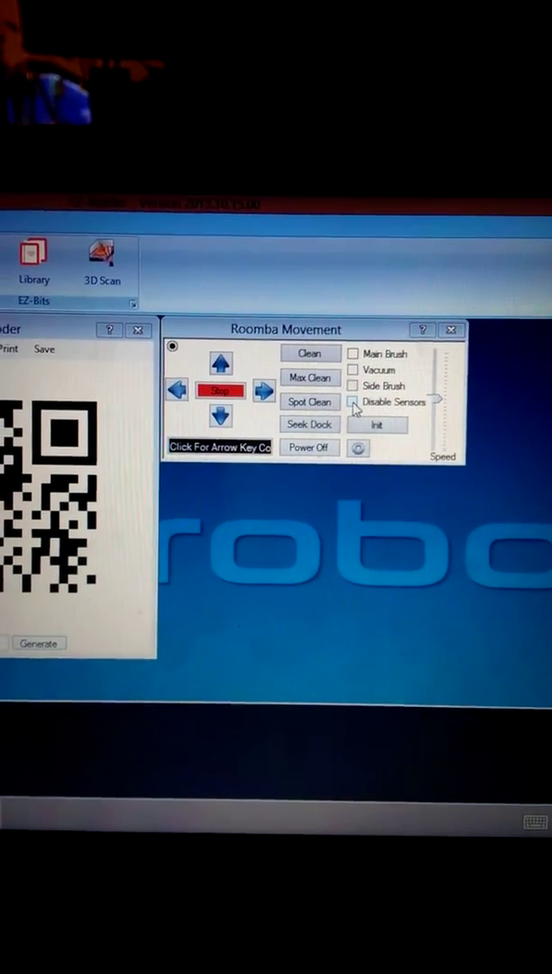
Step: Tick Disable Sensors in the Roomba Movement control panel so the docked Roomba can move
left_click(331, 402)
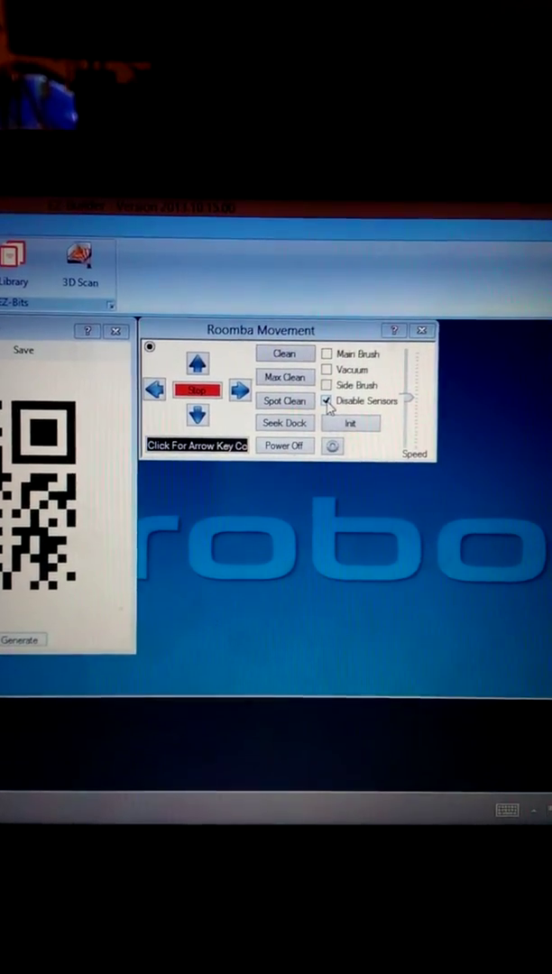